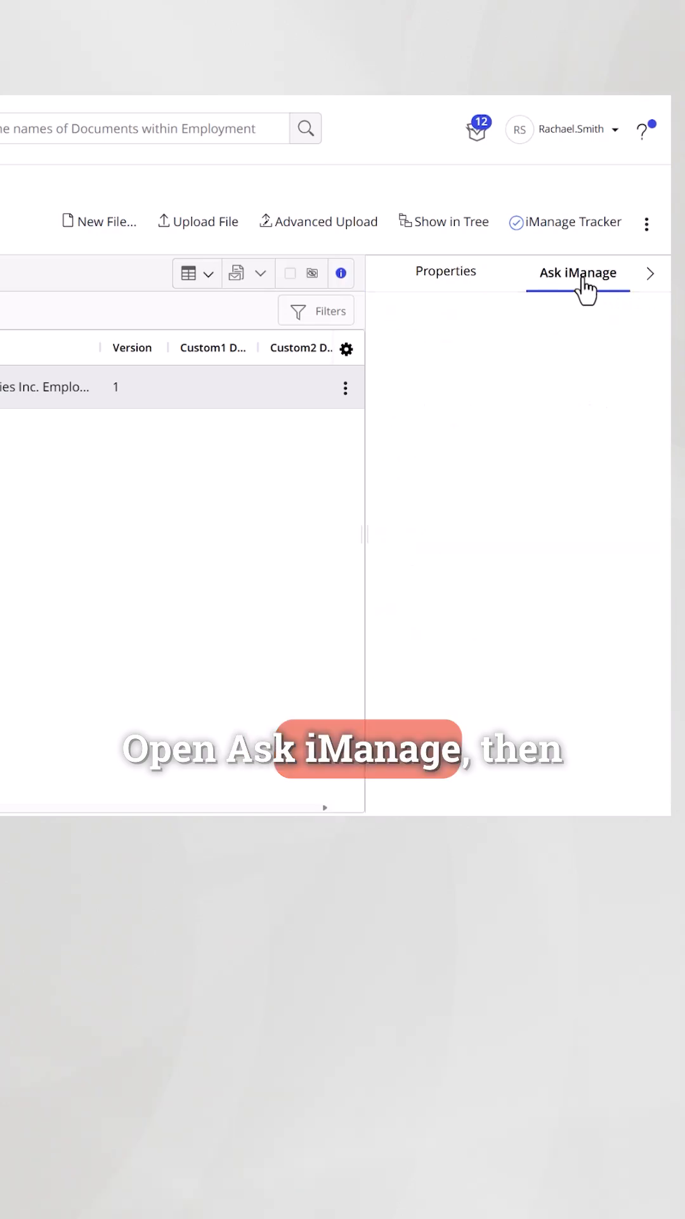
Open Ask iManage beside the employment agreement and set answers to a concise table.
left_click(577, 273)
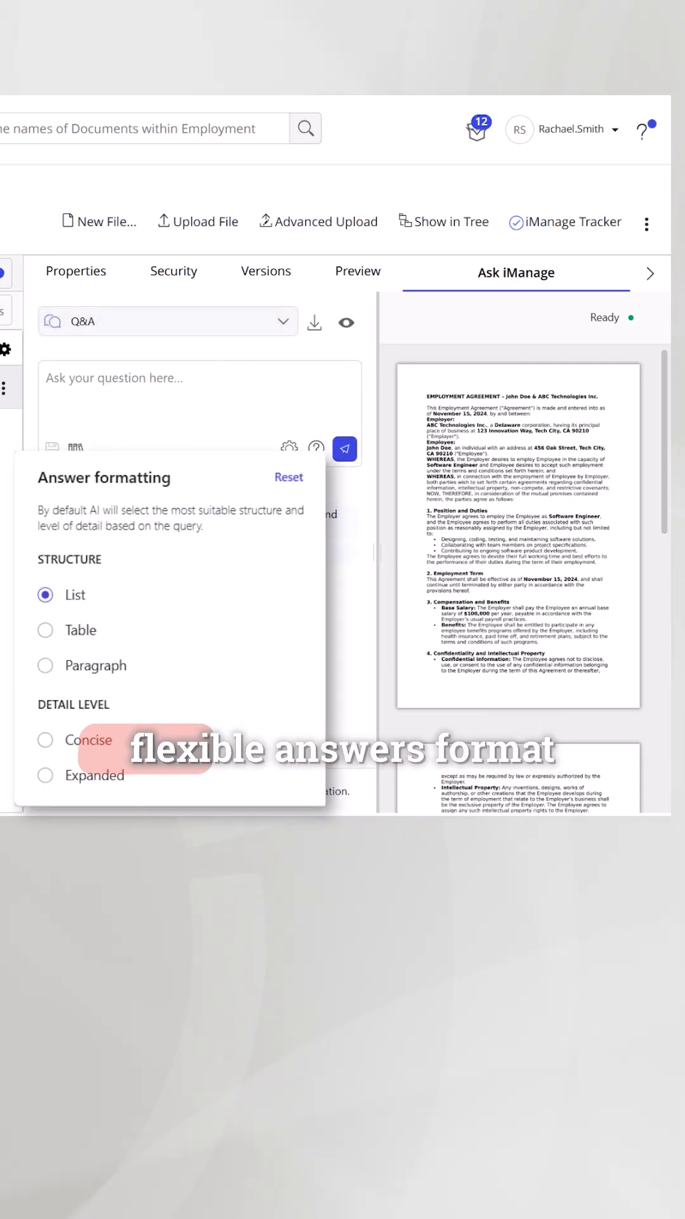
left_click(45, 630)
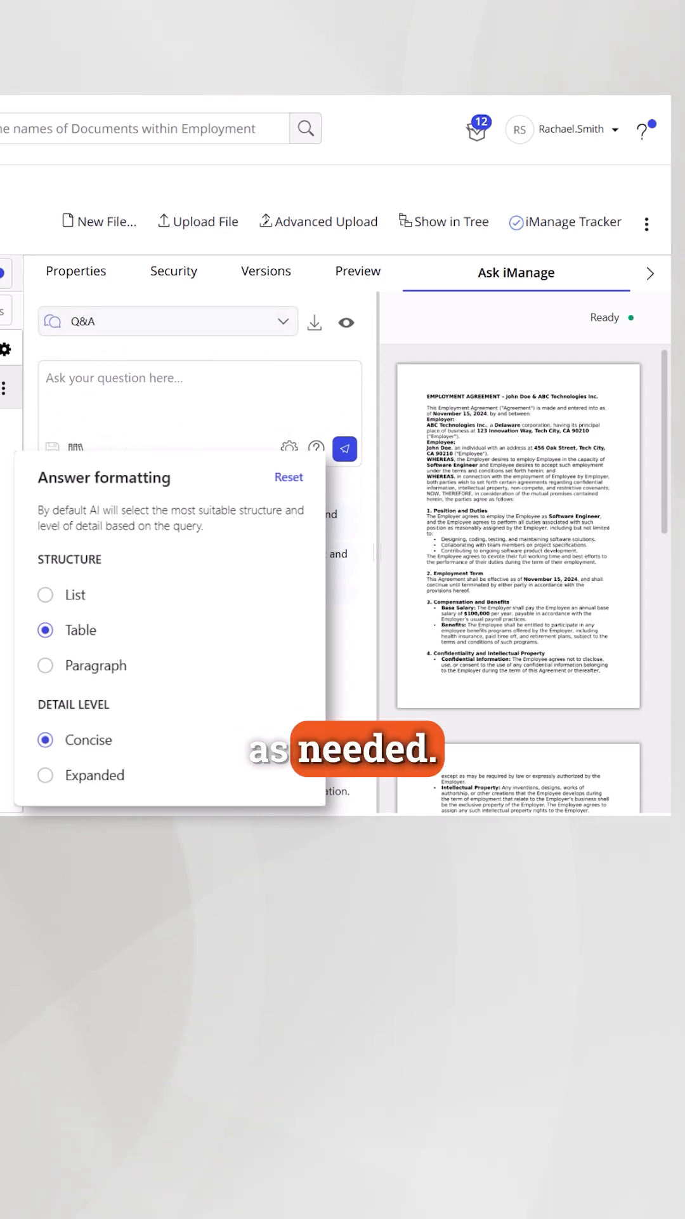
Submit the question whether this employee qualifies for severance pay if terminated without cause.
type("D")
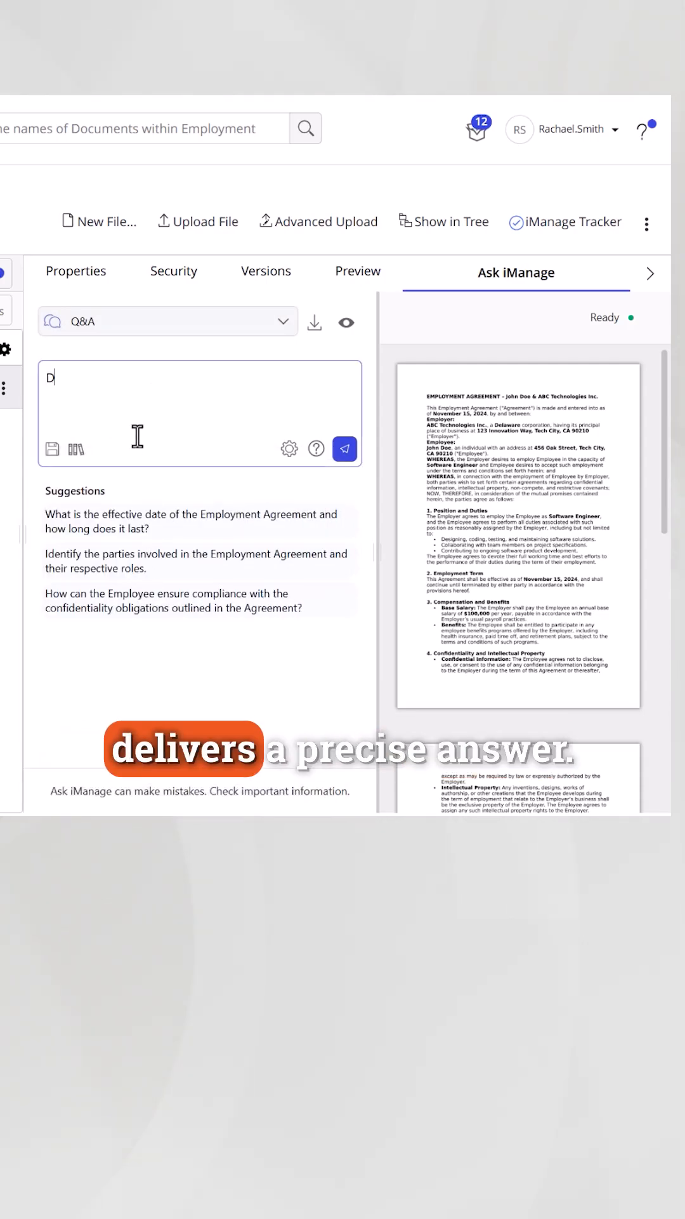
type("oes this employee qualify for severance pay if terminated without cause?")
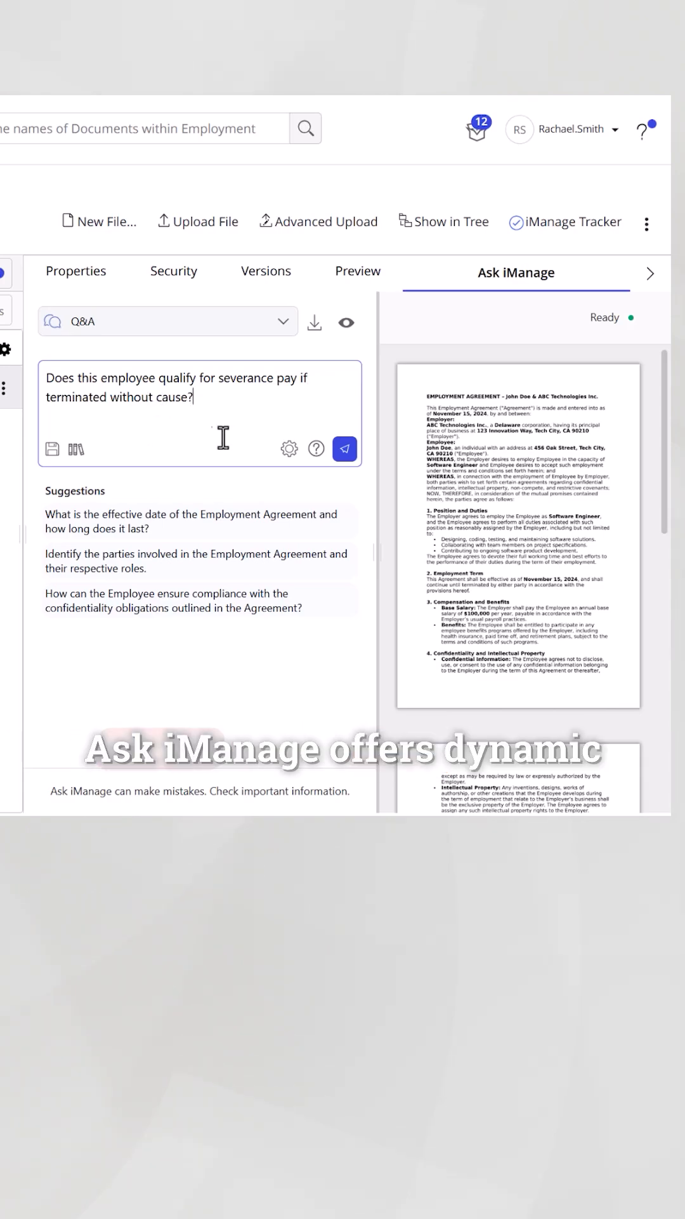
left_click(344, 450)
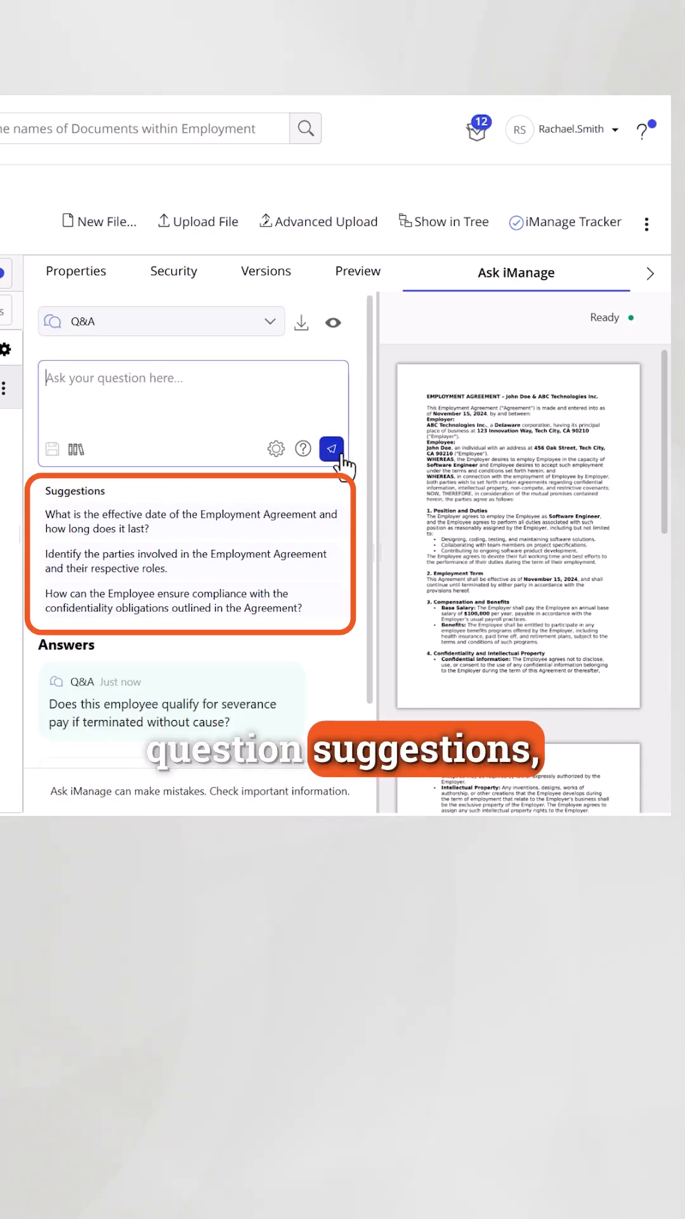
Read the answer of three months' salary severance and view the highlighted Severance clause.
left_click(332, 451)
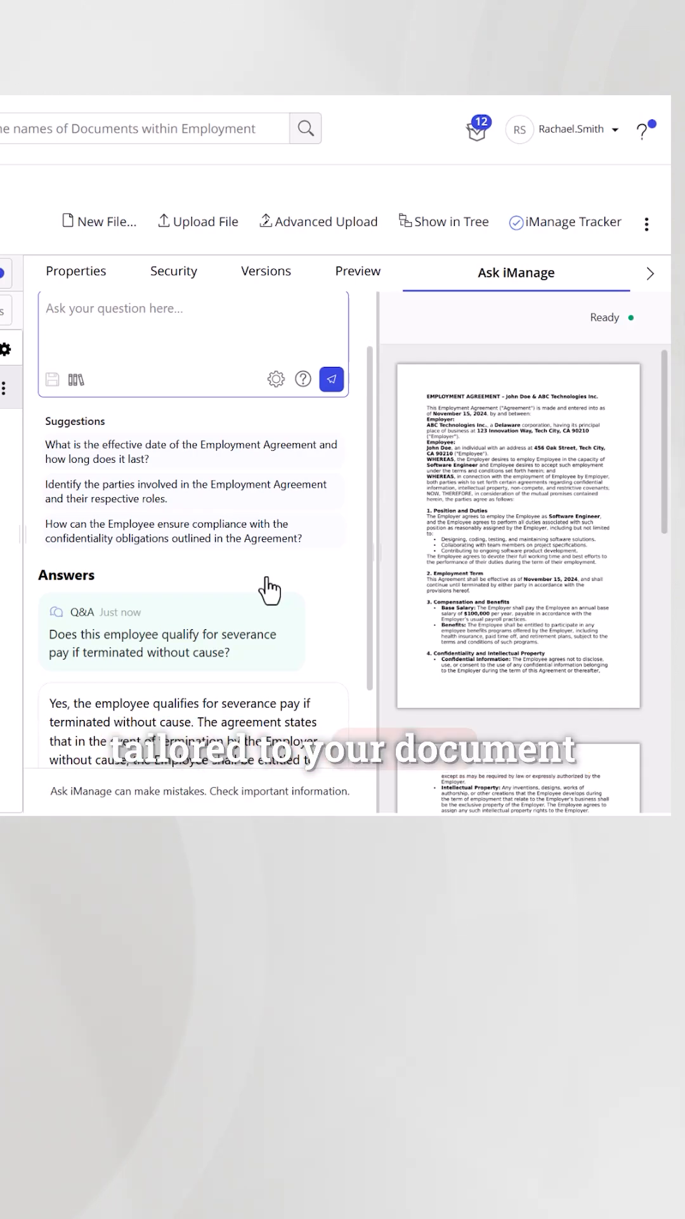
scroll("down", 3)
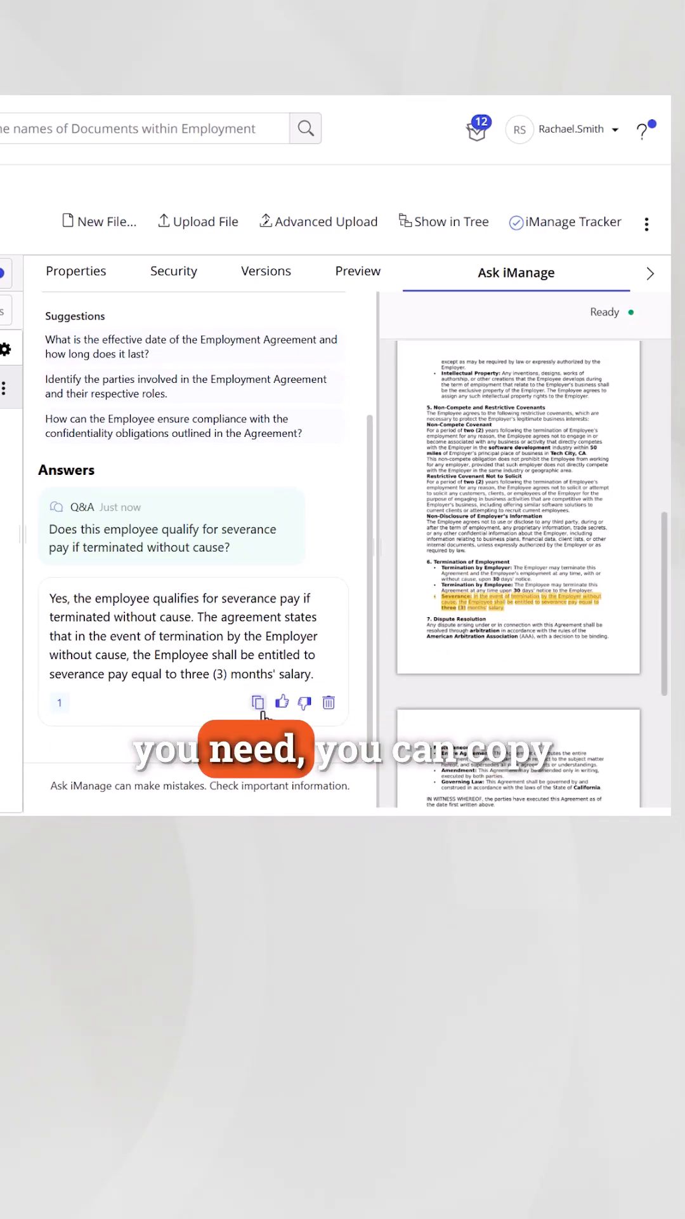
Copy the severance answer and show the Excel, CSV and Word export options.
left_click(257, 702)
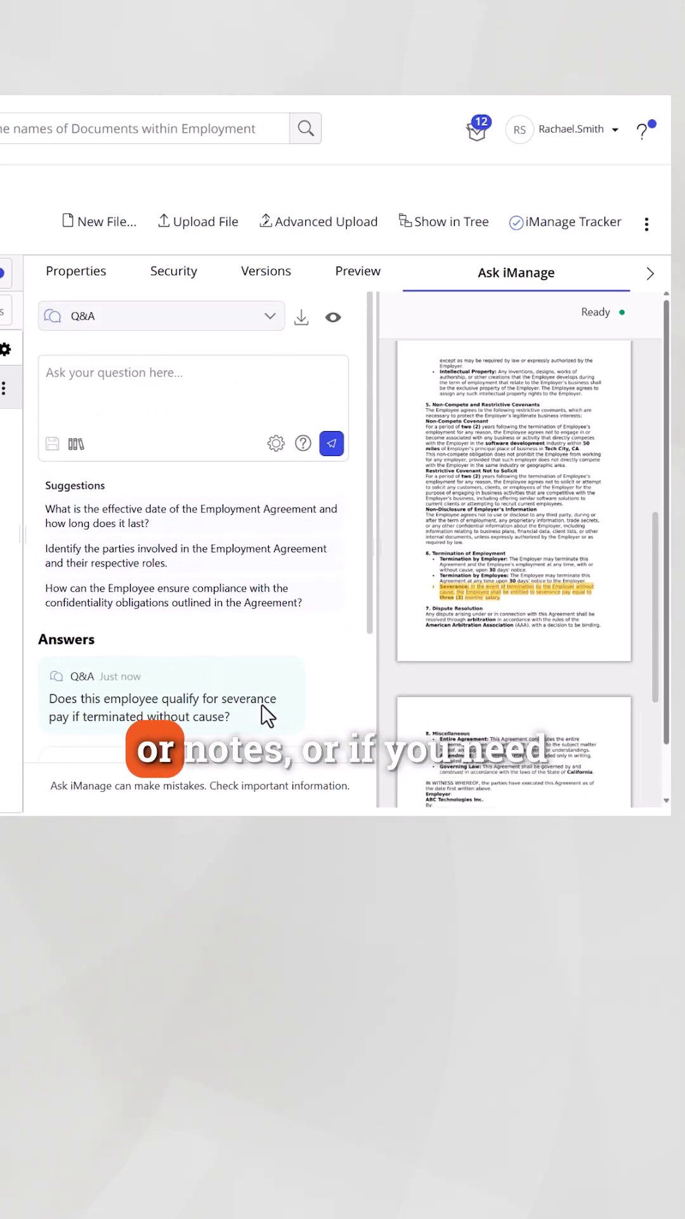
left_click(301, 318)
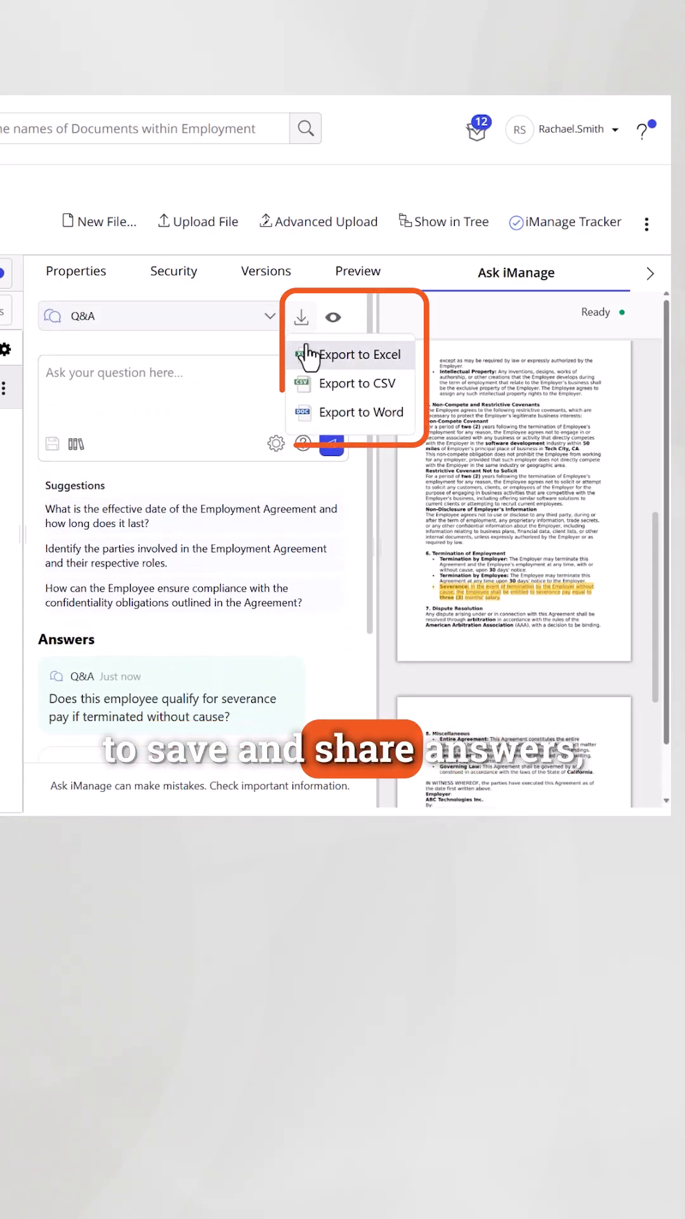